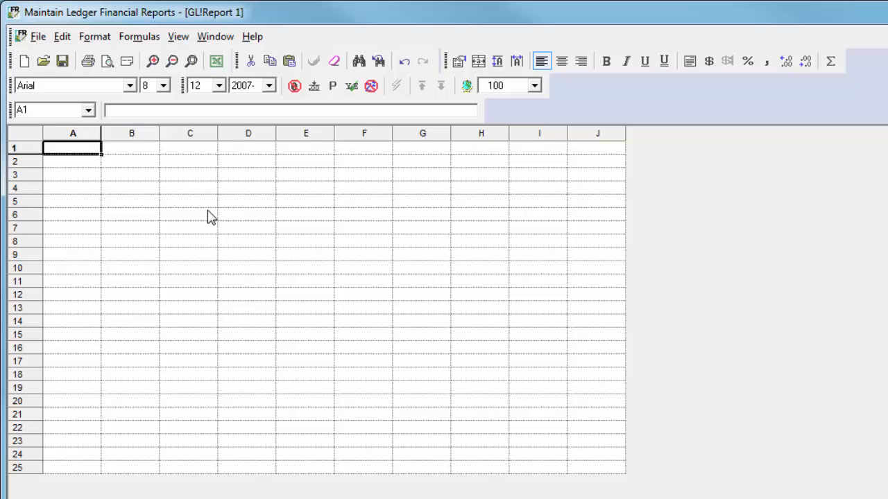
- Open View > Departments and review department 150's context menu options
{"action": "left_click", "coordinate": [178, 36]}
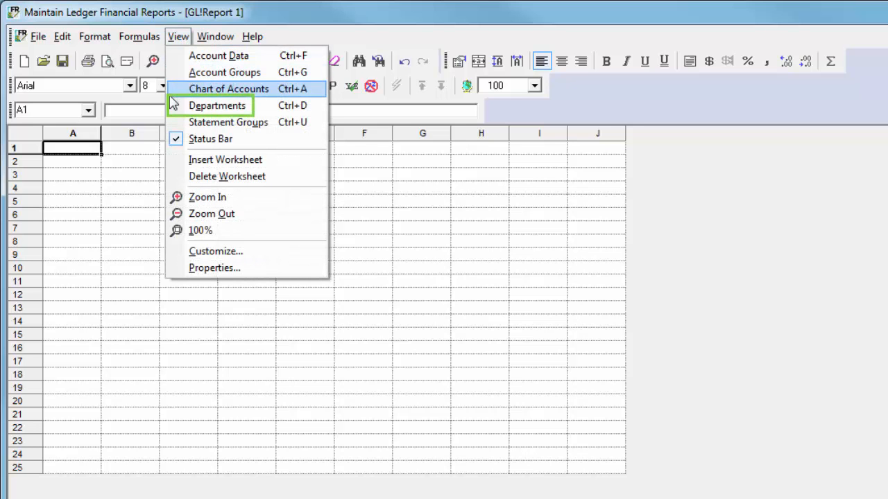
{"action": "left_click", "coordinate": [217, 106]}
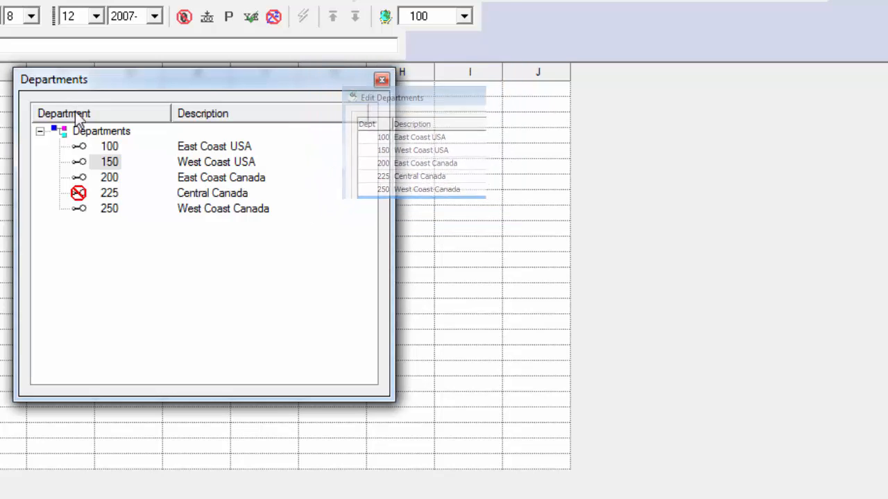
{"action": "right_click", "coordinate": [109, 162]}
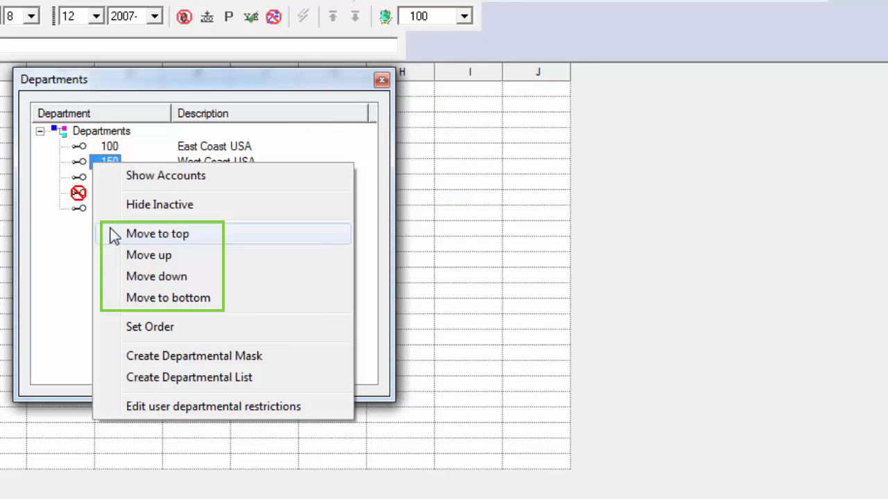
{"action": "left_click", "coordinate": [157, 234]}
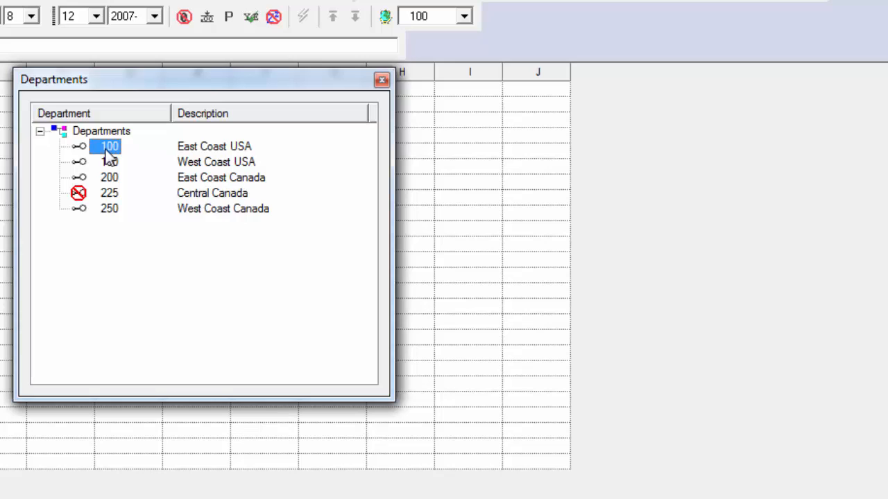
- Create the departmental range 100:150 from departments 100 and 150, described as USA
{"action": "left_click", "coordinate": [109, 162]}
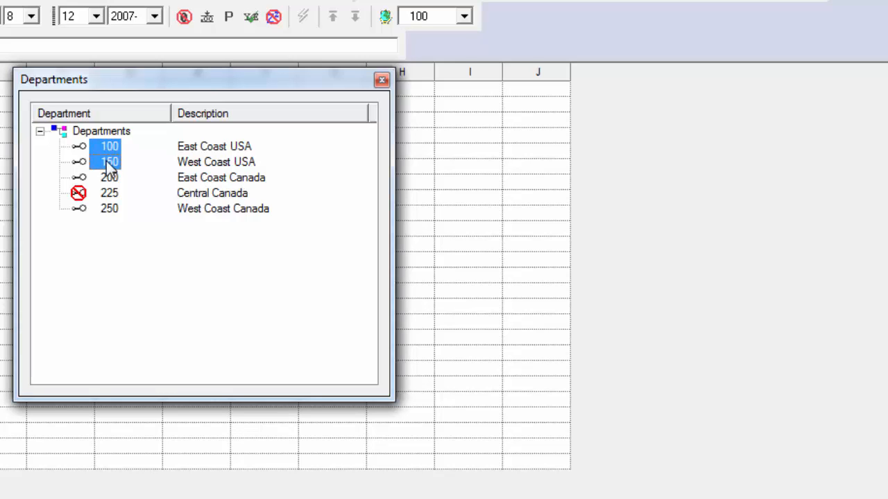
{"action": "right_click", "coordinate": [109, 161]}
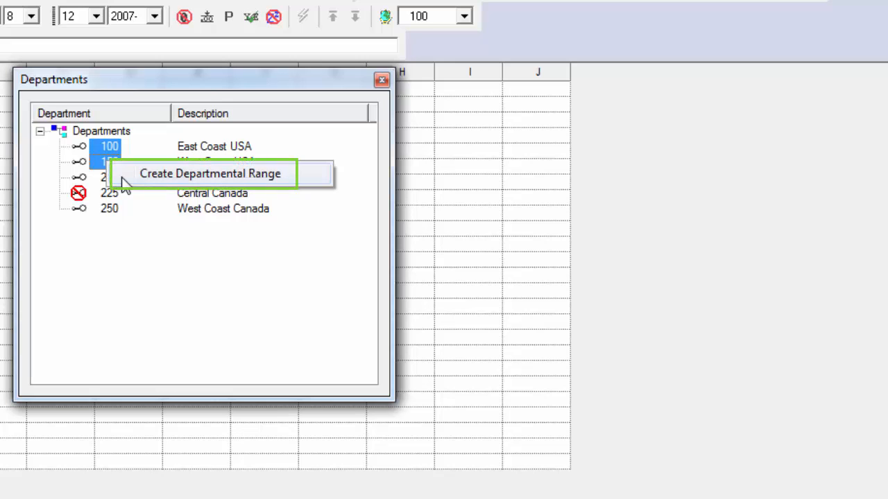
{"action": "left_click", "coordinate": [210, 173]}
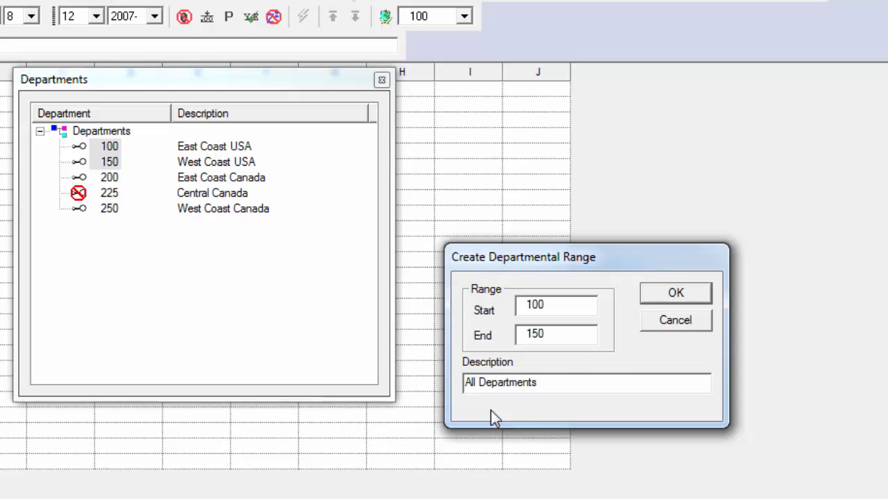
{"action": "type", "text": "USA"}
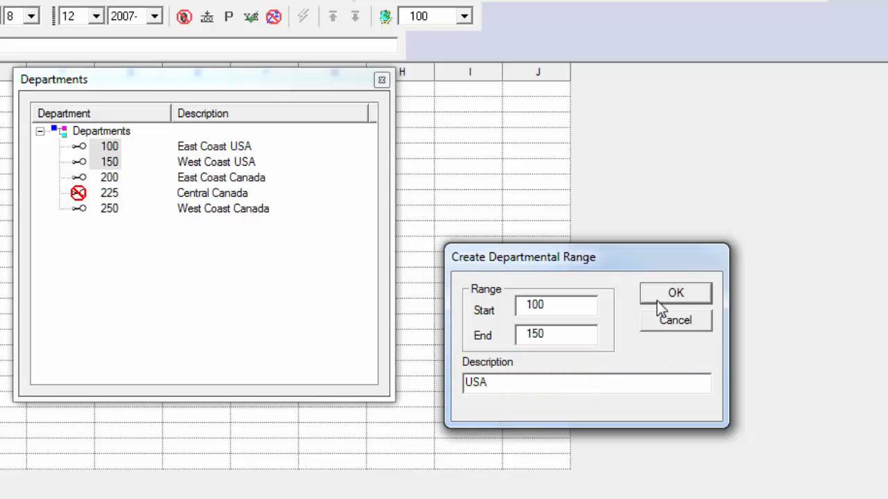
{"action": "left_click", "coordinate": [675, 292]}
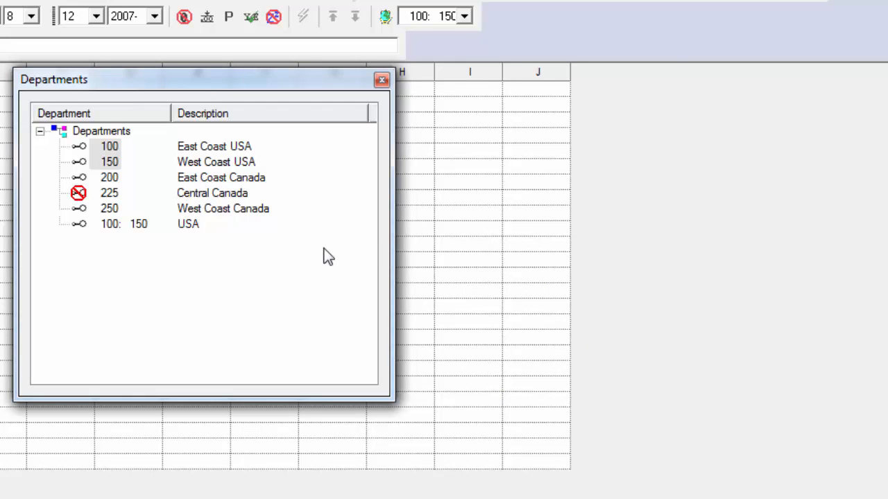
{"action": "mouse_move", "coordinate": [236, 245]}
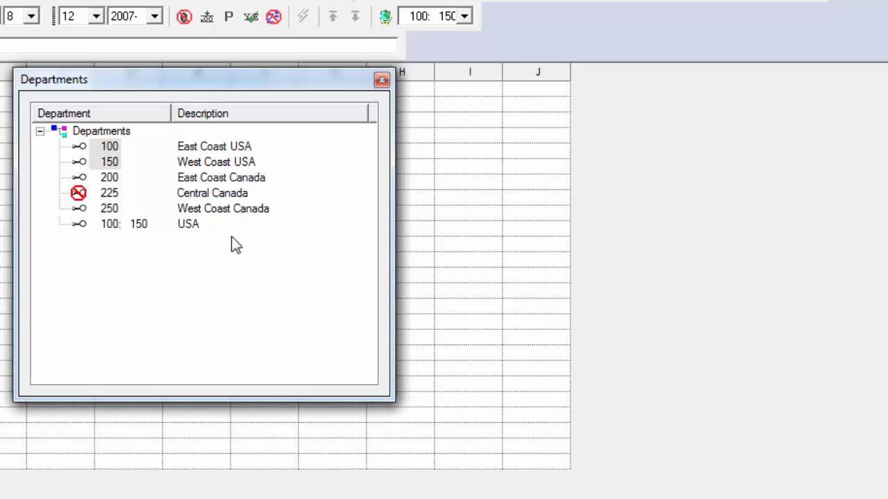
{"action": "mouse_move", "coordinate": [132, 220]}
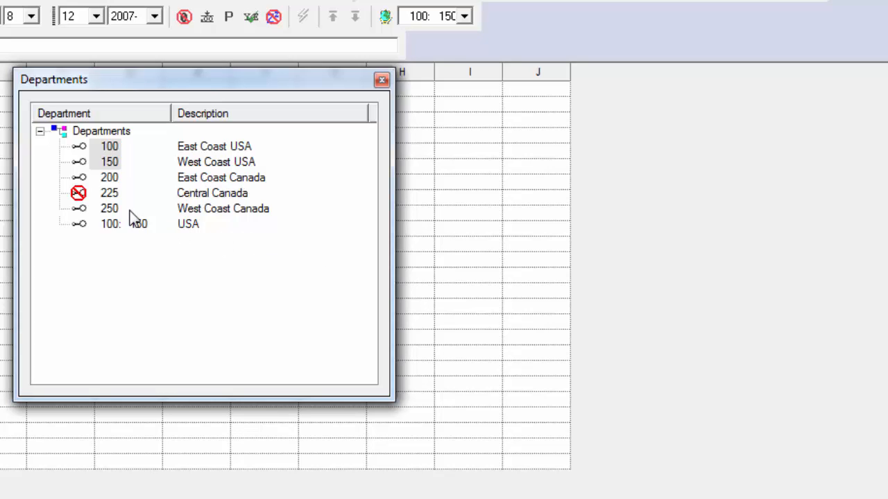
- Create the departmental mask ?50 from departments 150 and 250, described as West Coast
{"action": "left_click", "coordinate": [109, 208]}
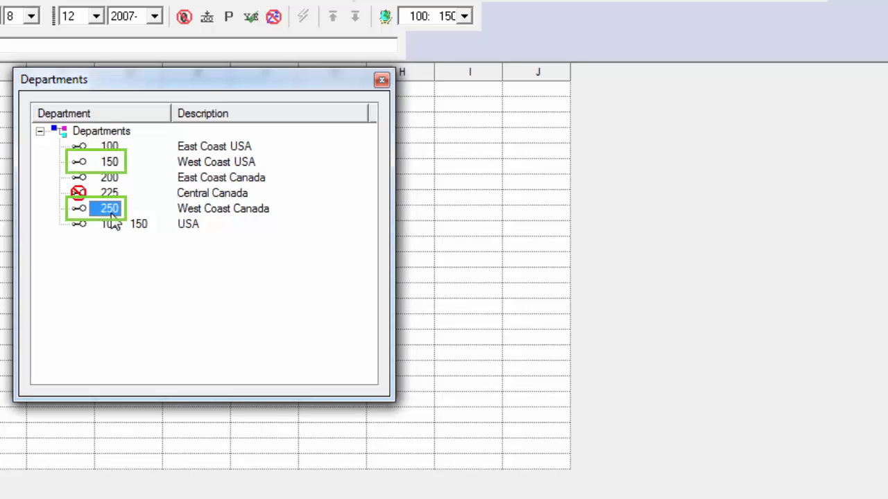
{"action": "right_click", "coordinate": [109, 208]}
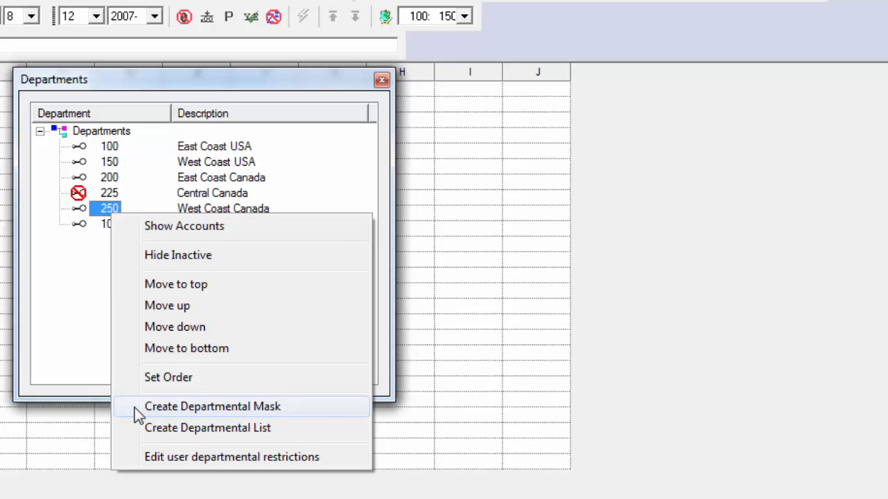
{"action": "left_click", "coordinate": [212, 406]}
{"action": "type", "text": "West Coast"}
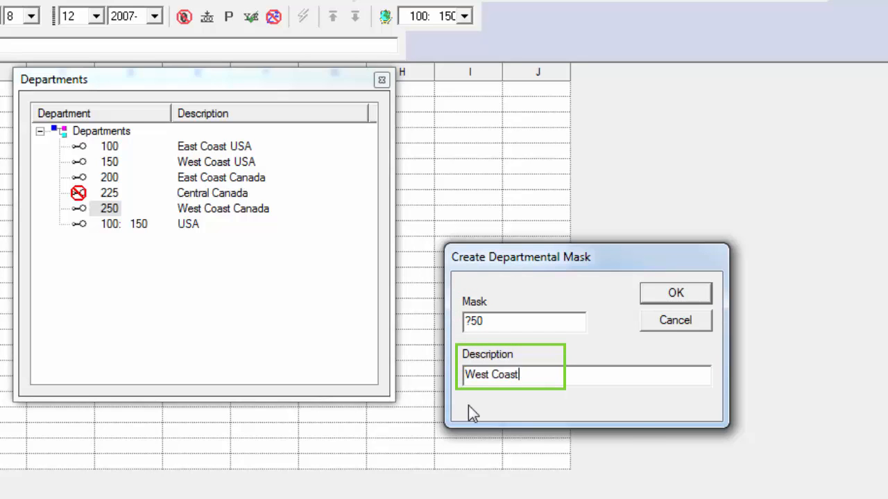
{"action": "left_click", "coordinate": [674, 292]}
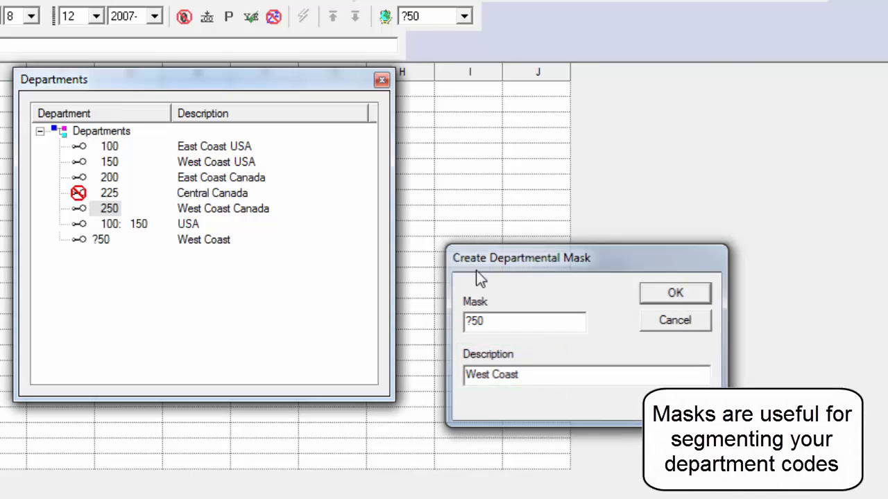
{"action": "left_click", "coordinate": [674, 292]}
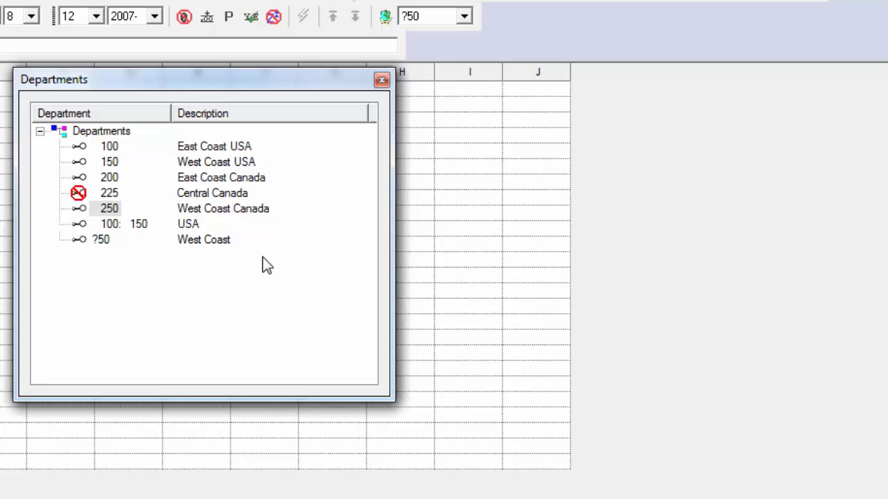
- Create department list 100;200;250 named Warren's Departments and make it the current selection
{"action": "right_click", "coordinate": [109, 208]}
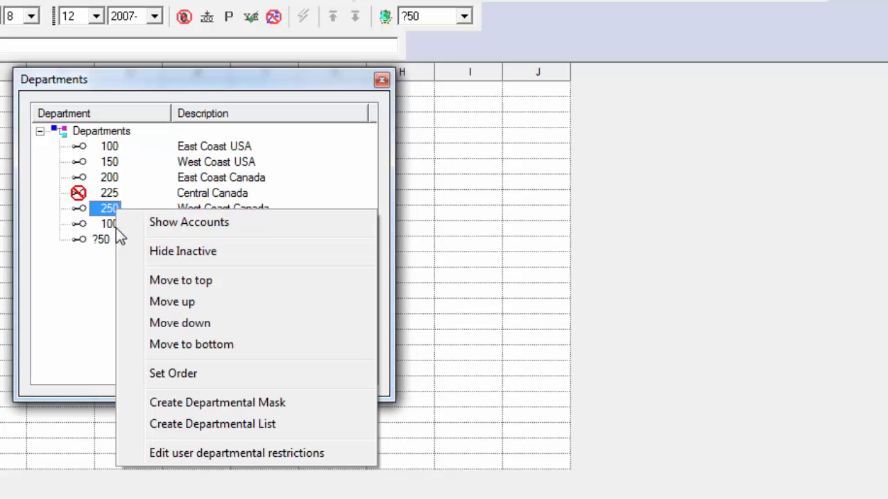
{"action": "mouse_move", "coordinate": [213, 423]}
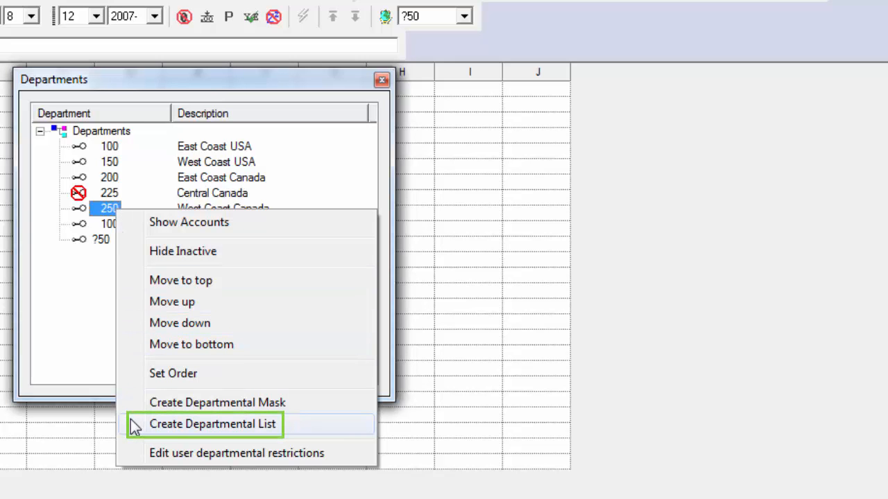
{"action": "left_click", "coordinate": [213, 424]}
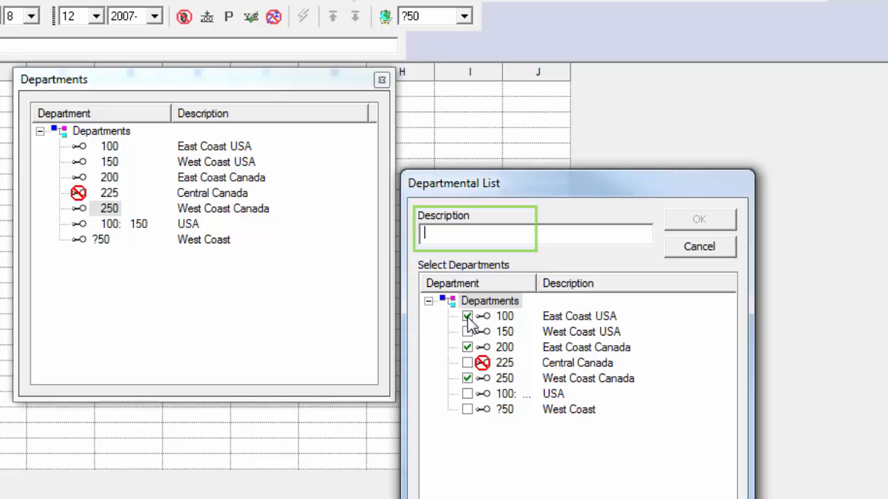
{"action": "type", "text": "Warren's Departments"}
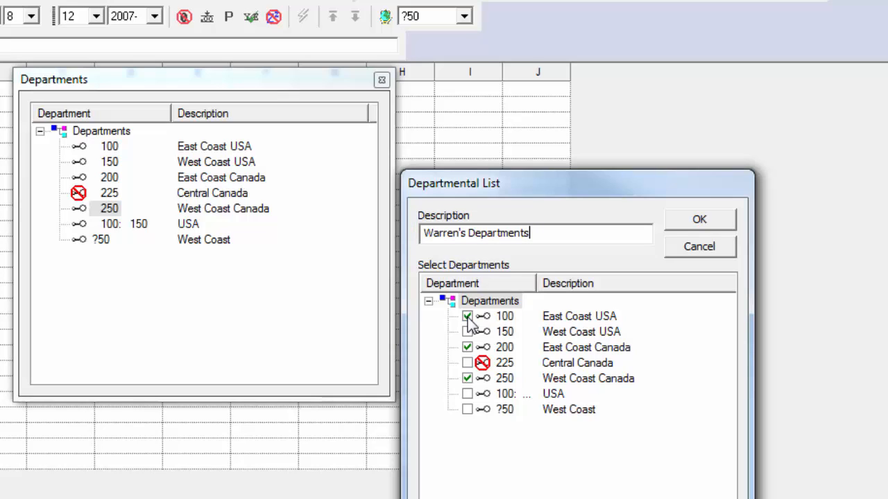
{"action": "left_click", "coordinate": [699, 219]}
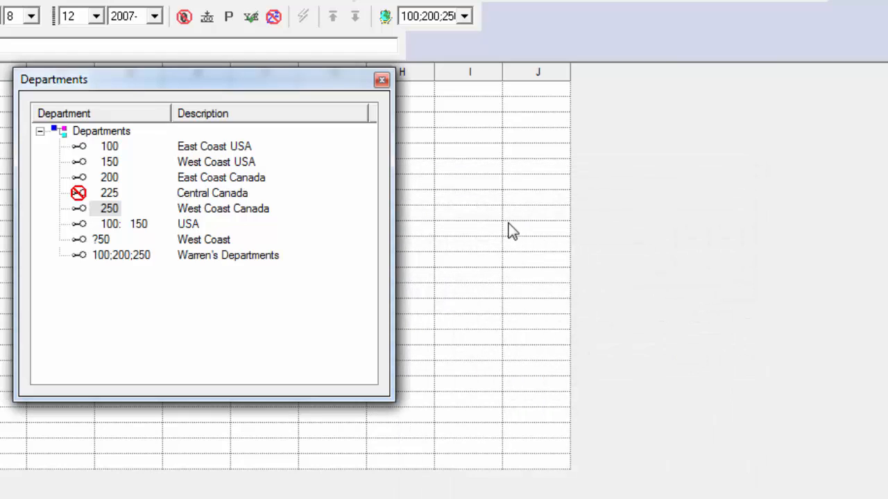
{"action": "left_click", "coordinate": [463, 16]}
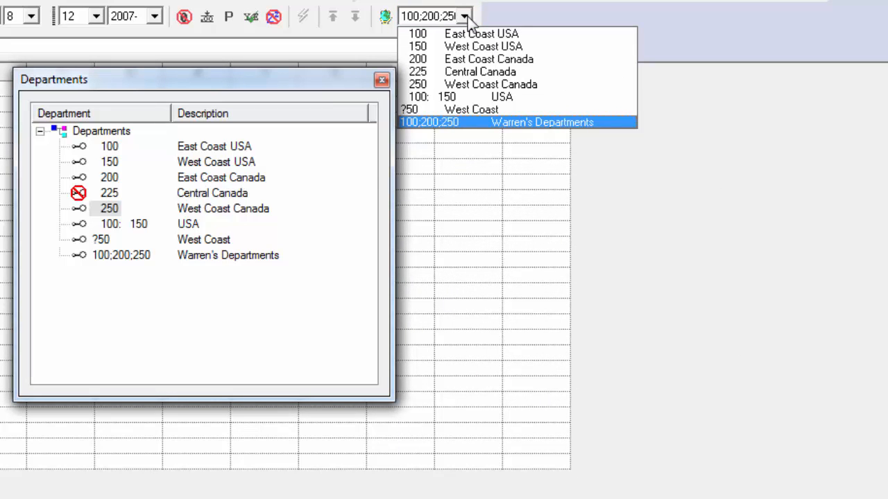
{"action": "double_click", "coordinate": [109, 193]}
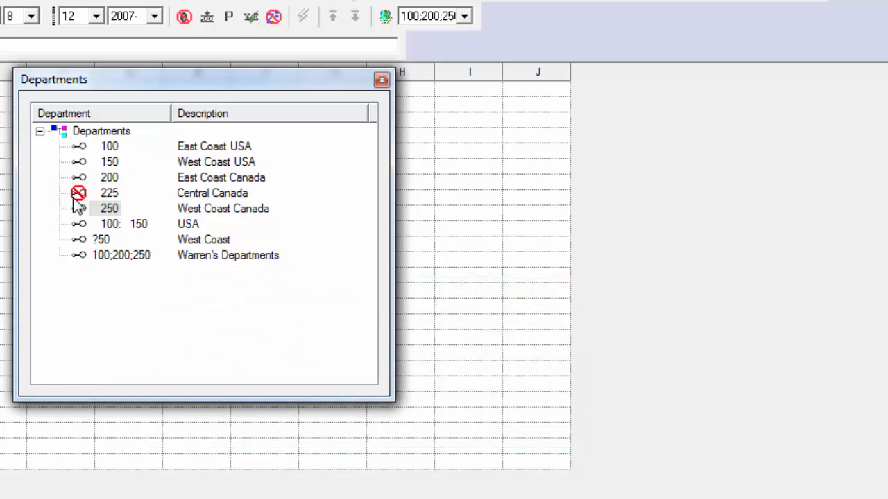
{"action": "mouse_move", "coordinate": [80, 288]}
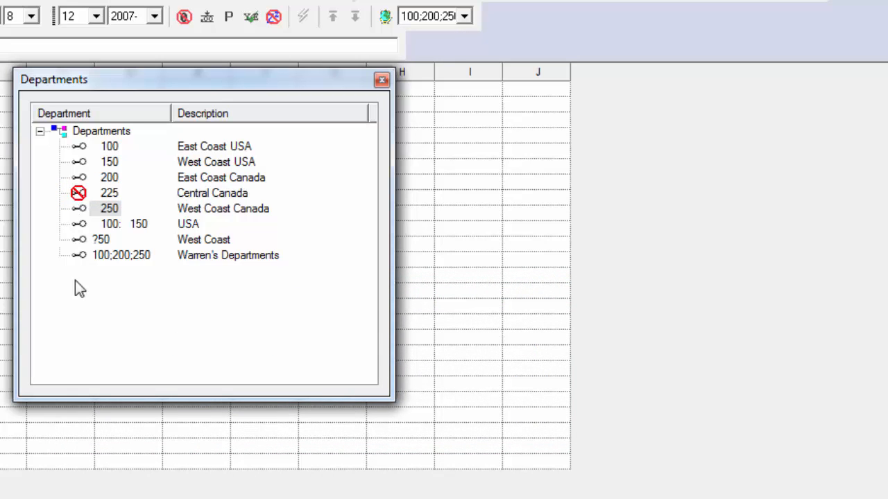
- Hide inactive departments so Central Canada (225) drops from the list
{"action": "right_click", "coordinate": [109, 208]}
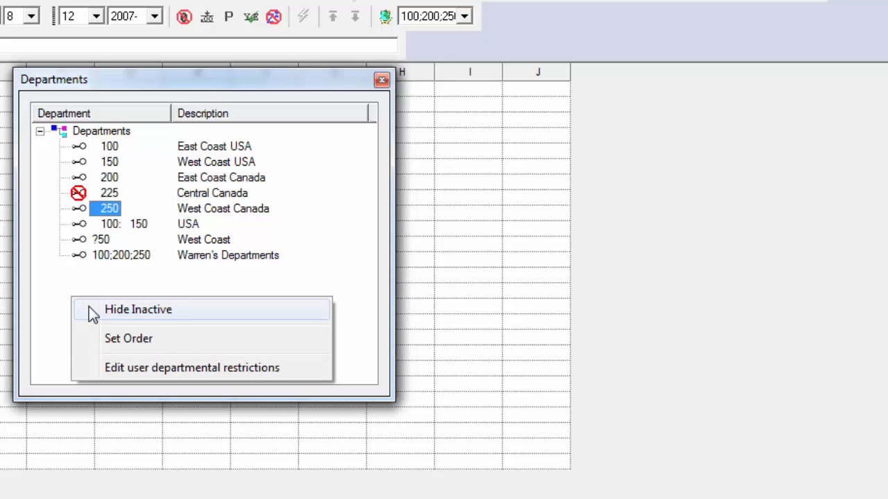
{"action": "left_click", "coordinate": [138, 310]}
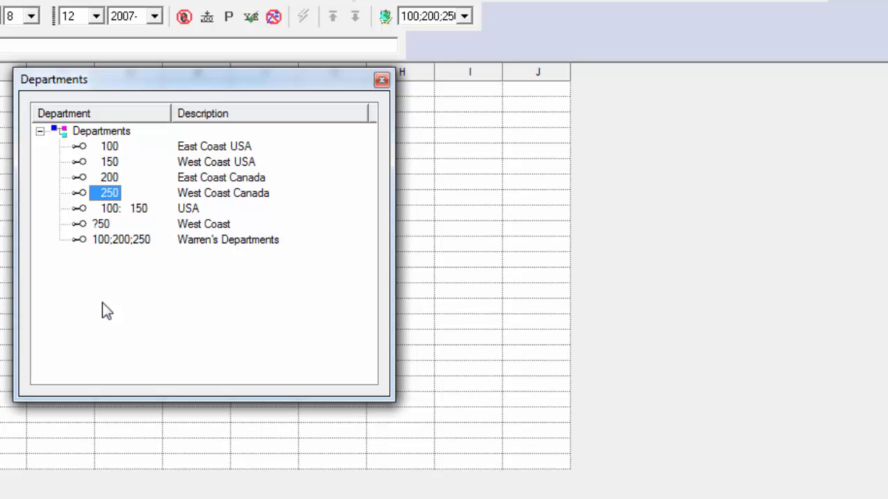
{"action": "right_click", "coordinate": [107, 310]}
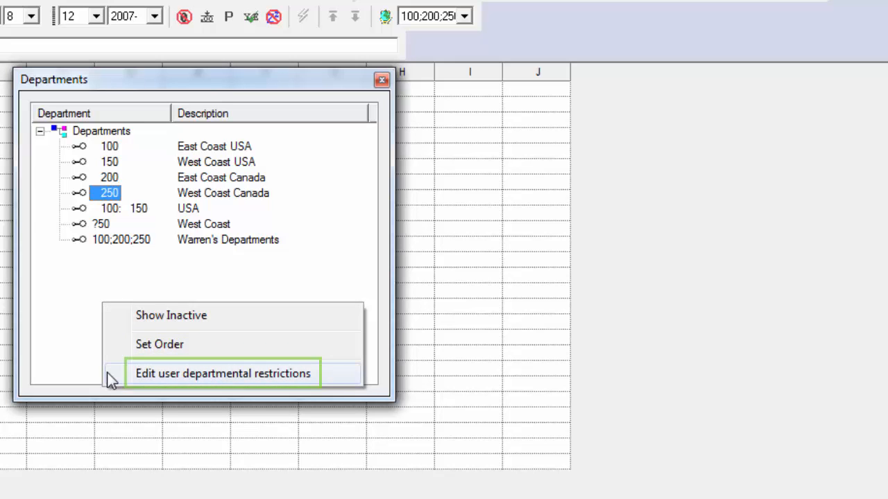
- In user departmental restrictions, expand user WF and allow departments 100 and 200
{"action": "left_click", "coordinate": [222, 374]}
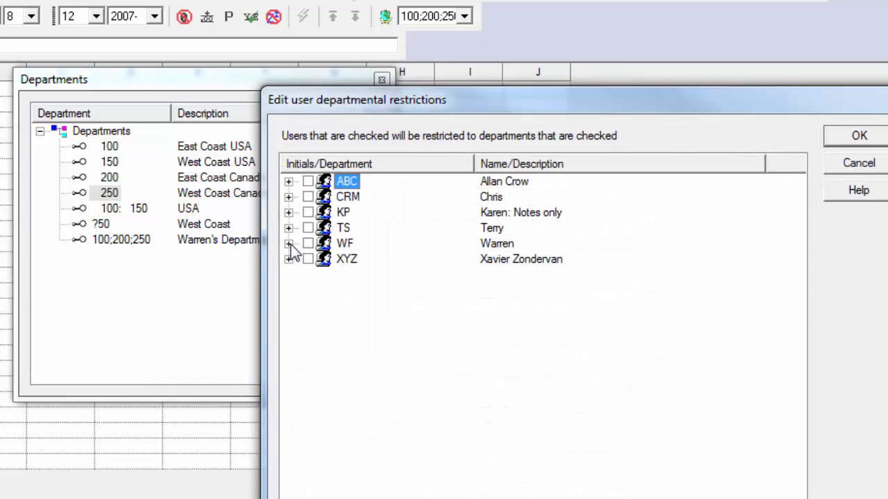
{"action": "left_click", "coordinate": [288, 244]}
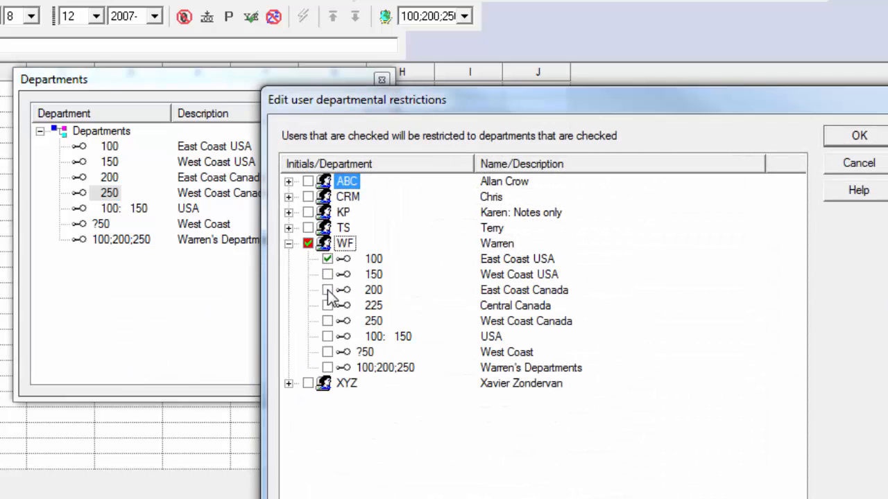
{"action": "left_click", "coordinate": [328, 290]}
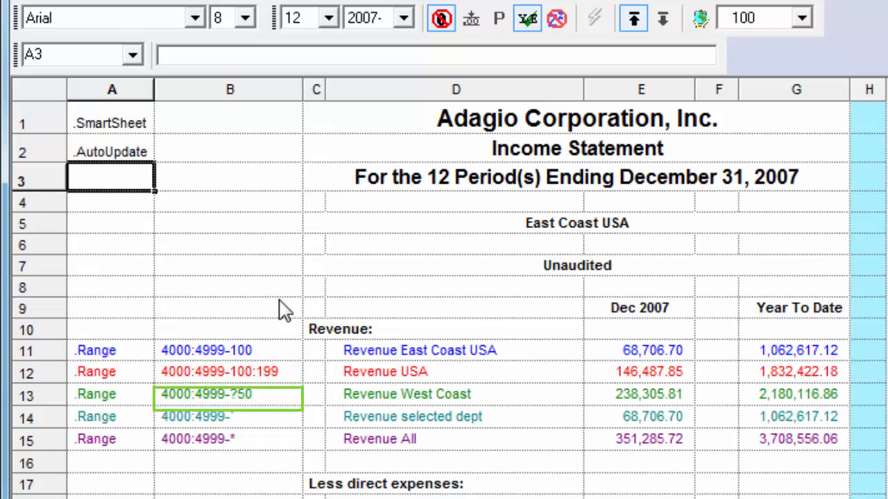
{"action": "left_click", "coordinate": [229, 416]}
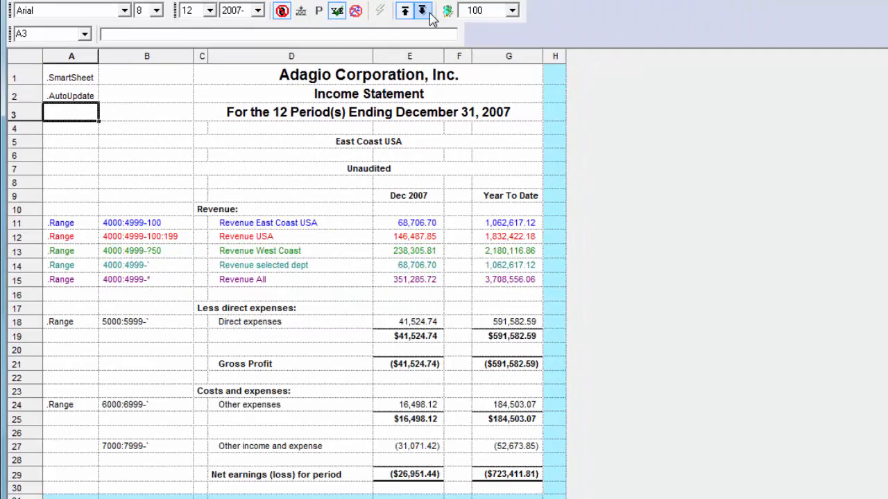
{"action": "left_click", "coordinate": [423, 9]}
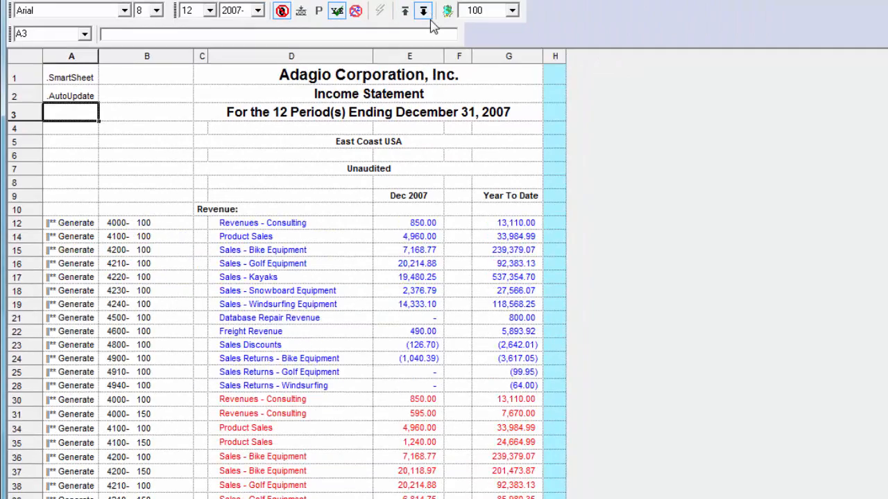
{"action": "scroll", "scroll_direction": "down", "scroll_amount": 3}
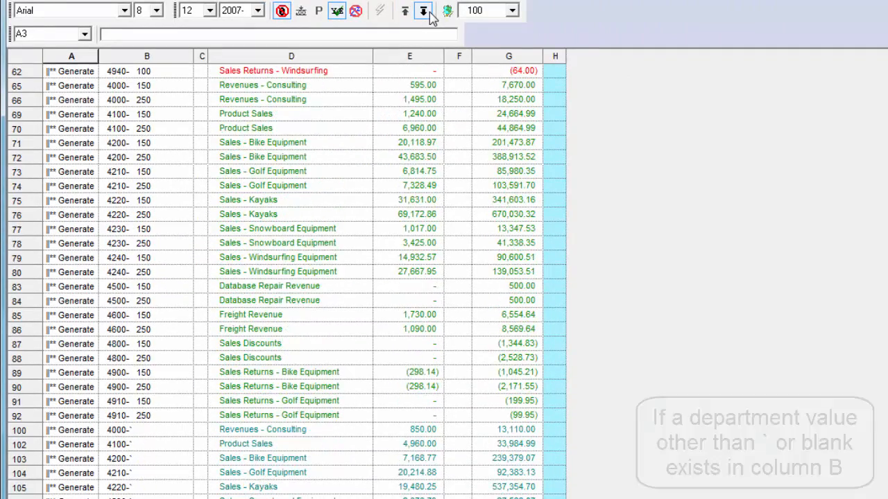
{"action": "left_click", "coordinate": [423, 10]}
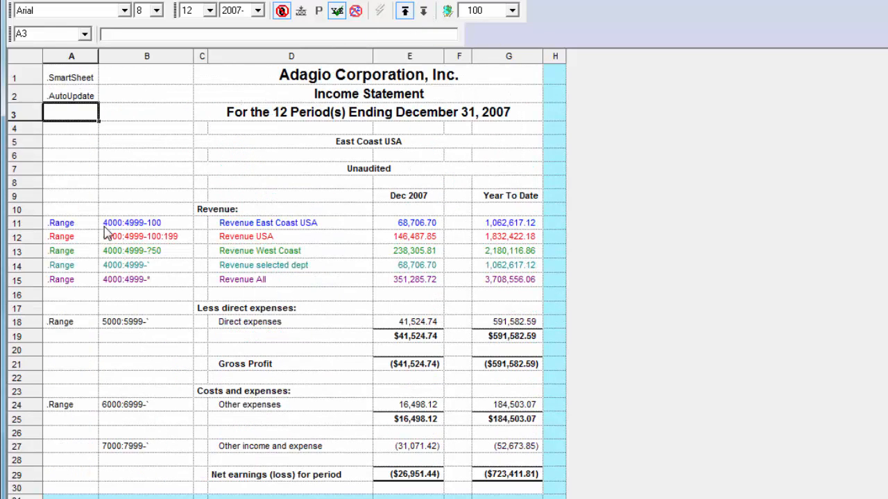
- Make cell A12, the Revenue USA line, a .RangeDept row
{"action": "left_click", "coordinate": [70, 235]}
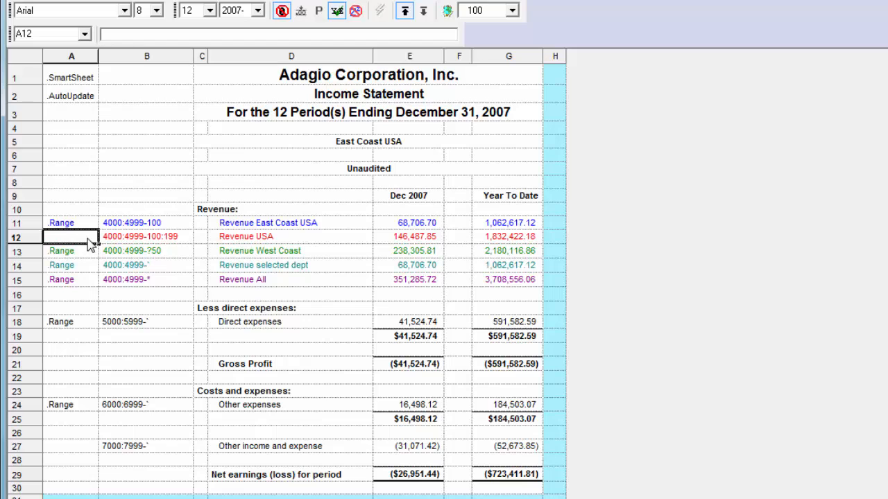
{"action": "right_click", "coordinate": [69, 236]}
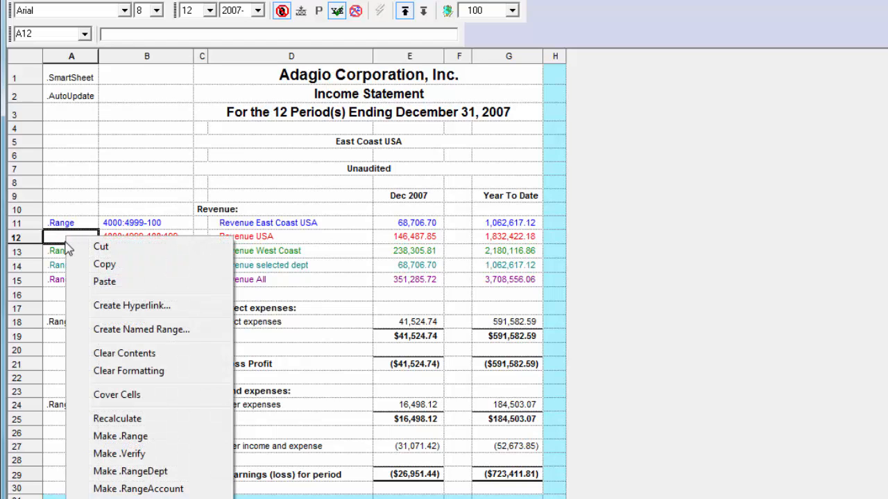
{"action": "mouse_move", "coordinate": [129, 471]}
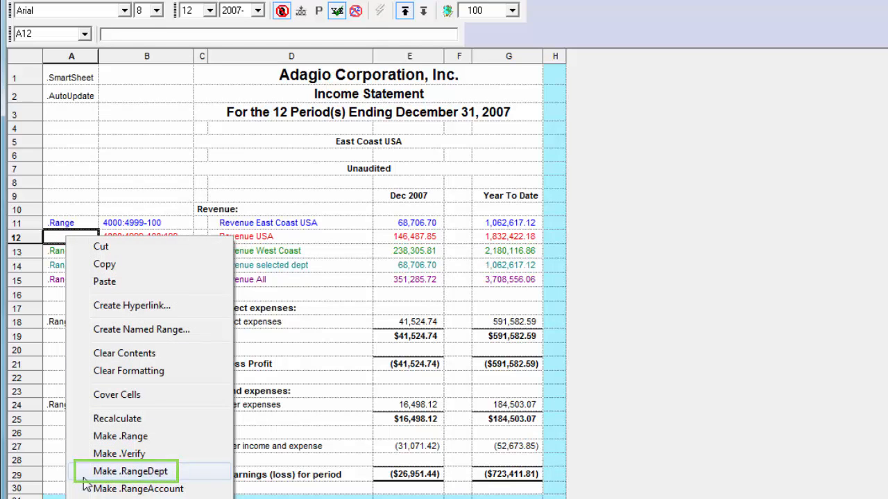
{"action": "left_click", "coordinate": [130, 471]}
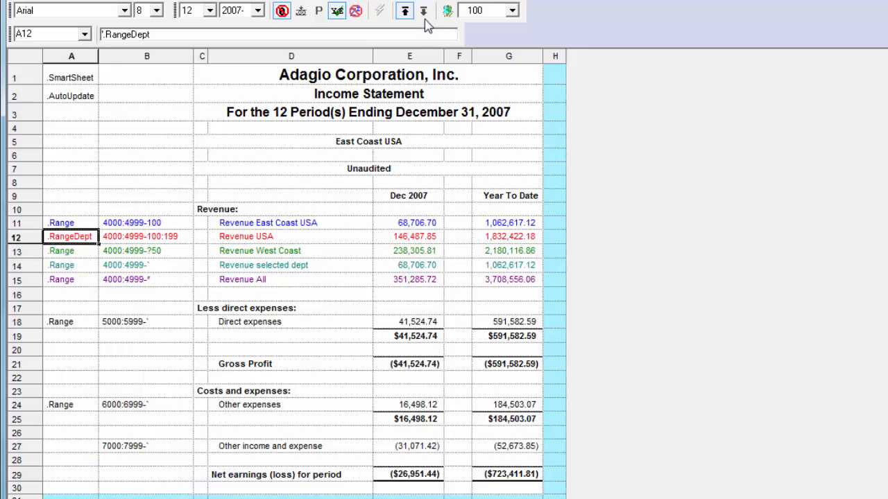
{"action": "left_click", "coordinate": [423, 10]}
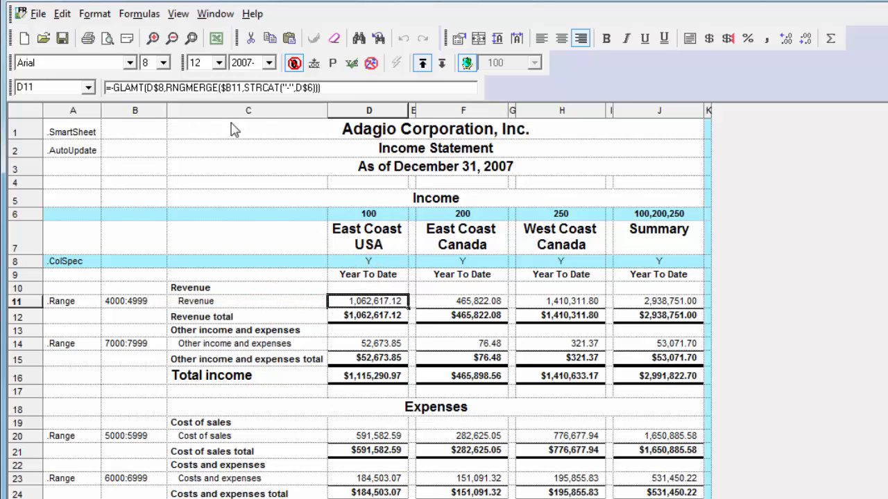
- Bring the GL!Income.SAM East Coast USA income statement window to the front
{"action": "left_click", "coordinate": [441, 63]}
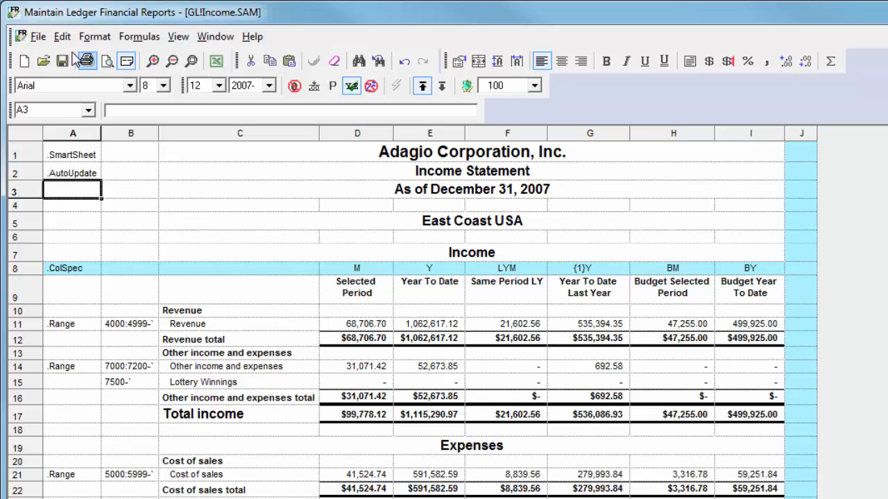
{"action": "left_click", "coordinate": [38, 36]}
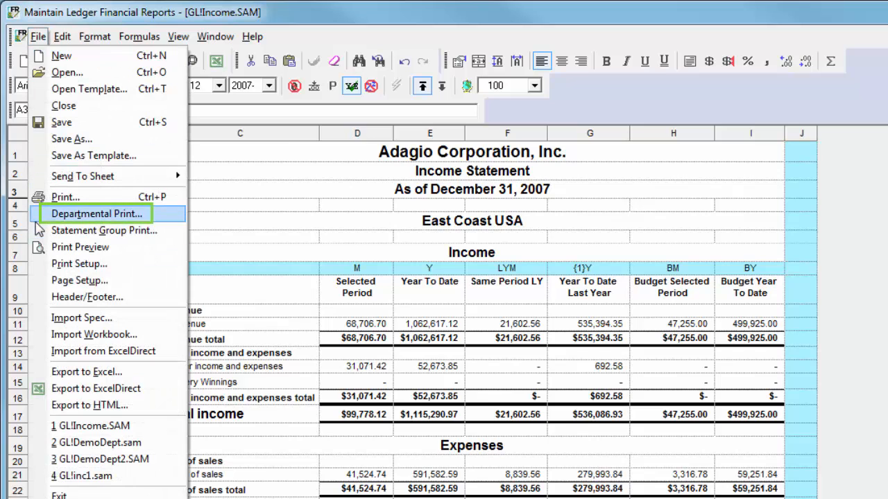
{"action": "left_click", "coordinate": [97, 213]}
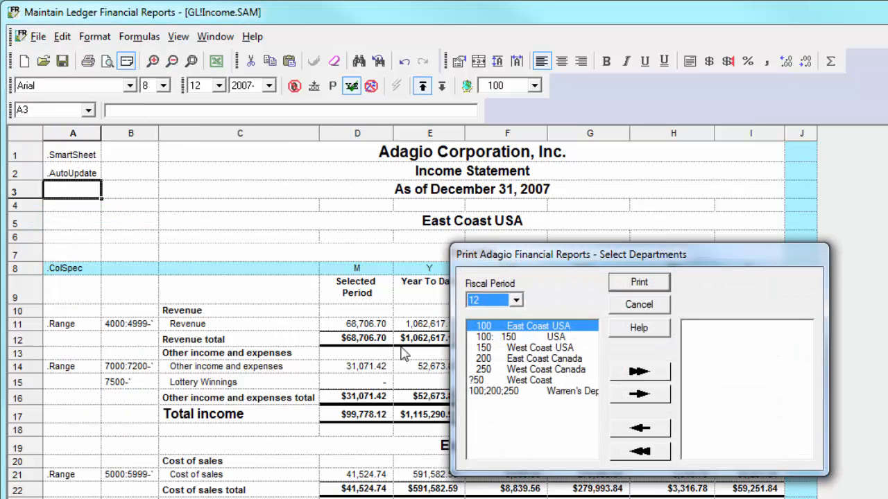
{"action": "left_click", "coordinate": [639, 394]}
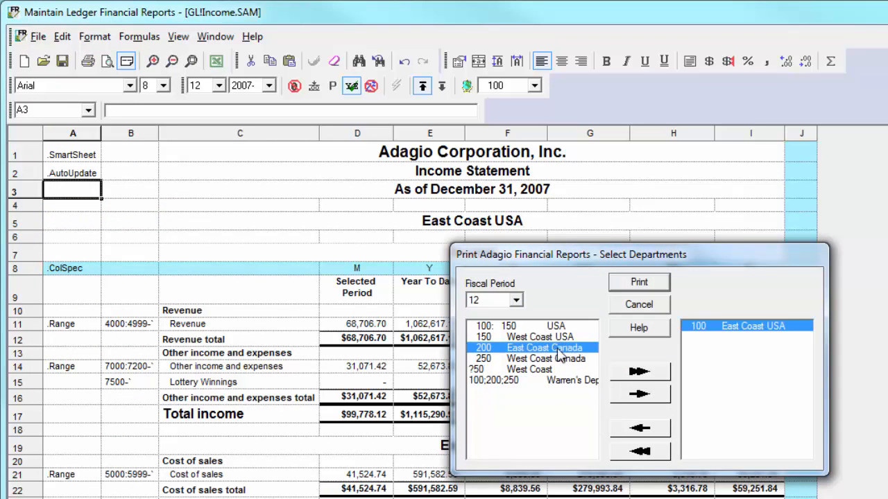
{"action": "left_click", "coordinate": [639, 394]}
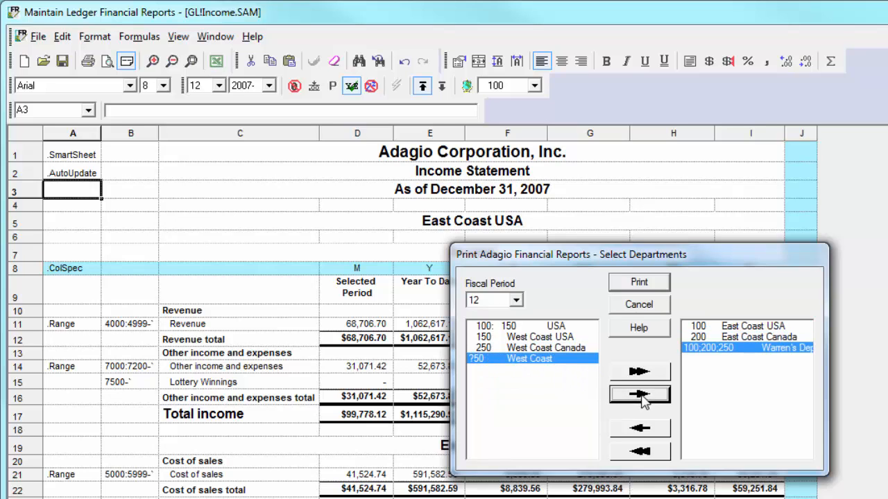
{"action": "left_click", "coordinate": [638, 394]}
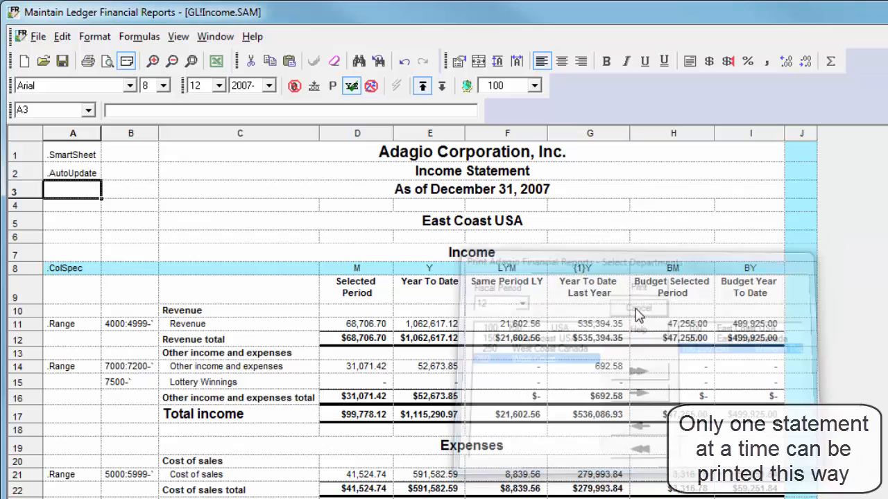
{"action": "left_click", "coordinate": [639, 308]}
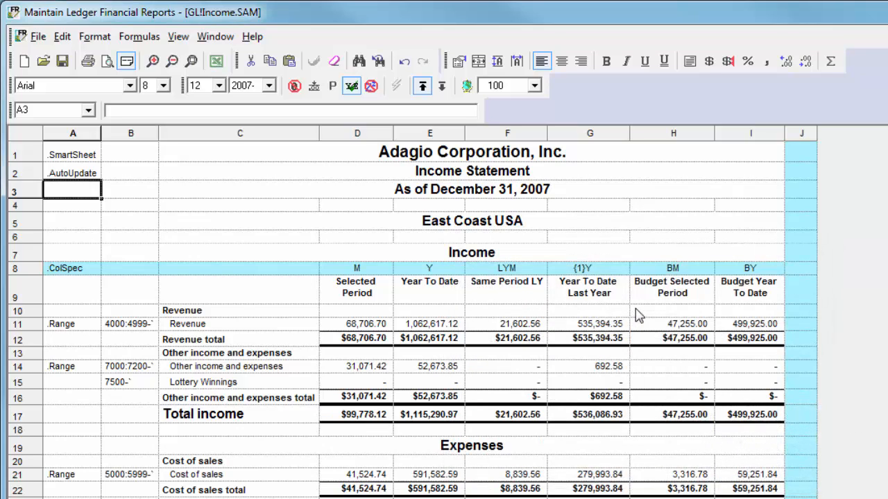